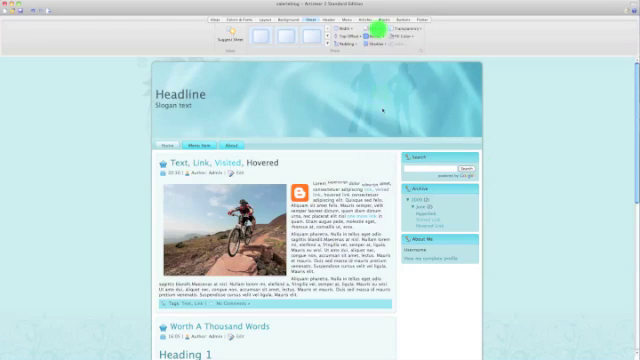
Step: Show the Header tab's design options for the teal blog layout
{"action": "left_click", "coordinate": [356, 37]}
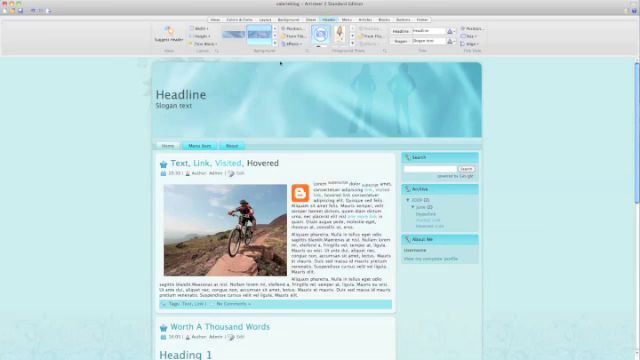
Step: Swap the header graphic for a cloudy blue sky image and pick a shorter height
{"action": "left_click", "coordinate": [290, 20]}
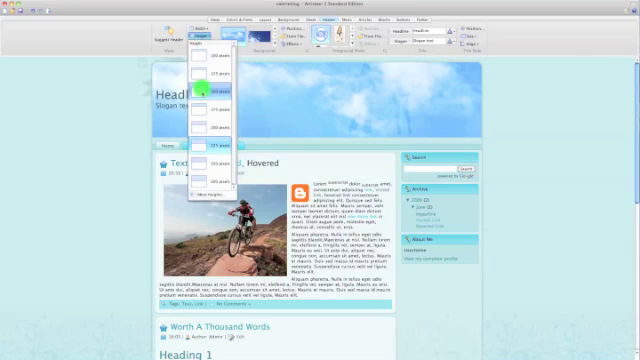
{"action": "left_click", "coordinate": [207, 92]}
{"action": "type", "text": "Yardsale Central"}
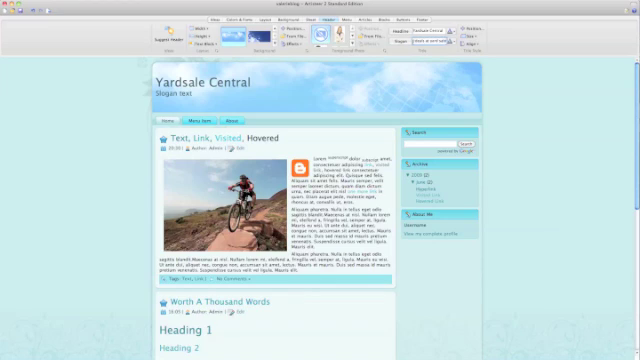
Step: Enter the slogan 'Tips on how to shop for great deals at yard sales'
{"action": "type", "text": "Tips on how to shop for great deals at yard sales"}
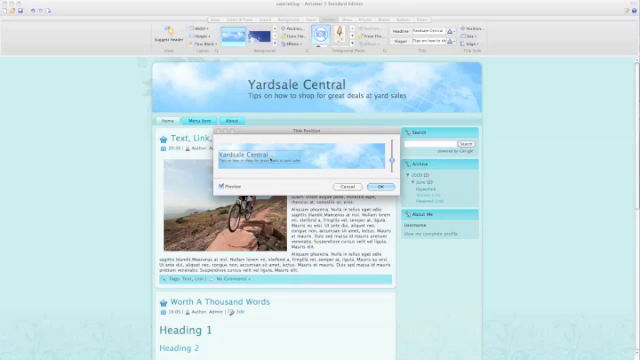
Step: Adjust the title and slogan placement via Title Position
{"action": "left_click", "coordinate": [388, 186]}
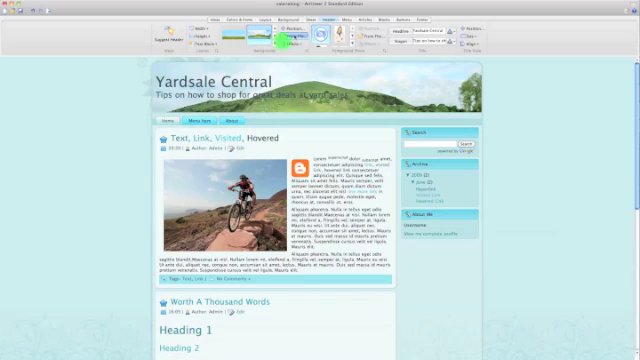
Step: Bring up the header background image choices
{"action": "left_click", "coordinate": [283, 38]}
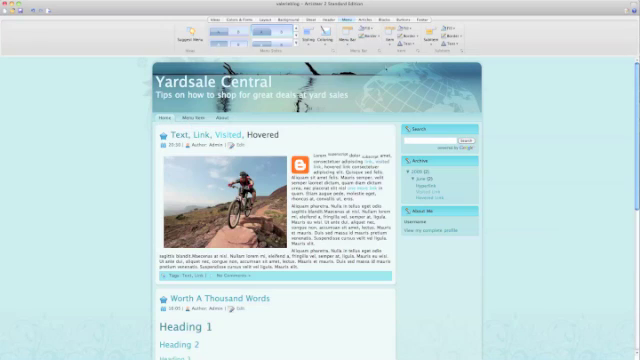
{"action": "left_click", "coordinate": [160, 119]}
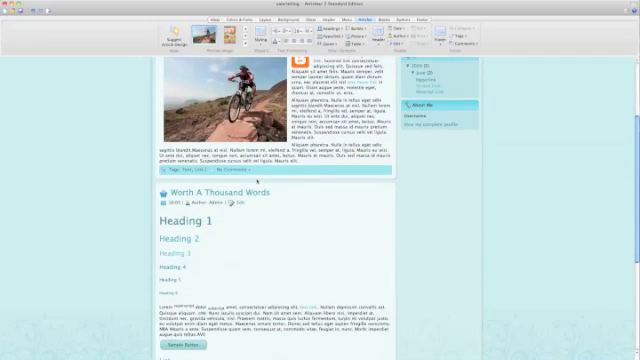
Step: Scroll the preview down to check the article header and icon styling
{"action": "scroll", "scroll_direction": "down", "scroll_amount": 3}
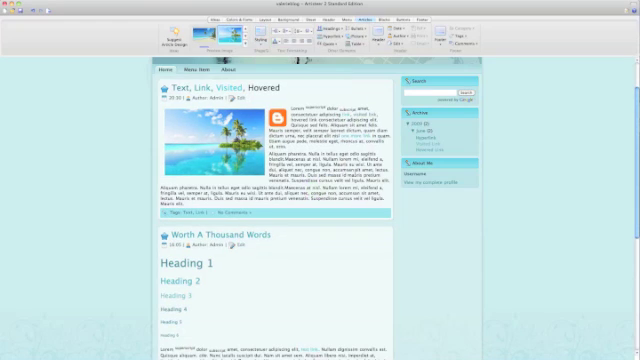
Step: Show the article Styling options beside the tropical island post
{"action": "left_click", "coordinate": [263, 40]}
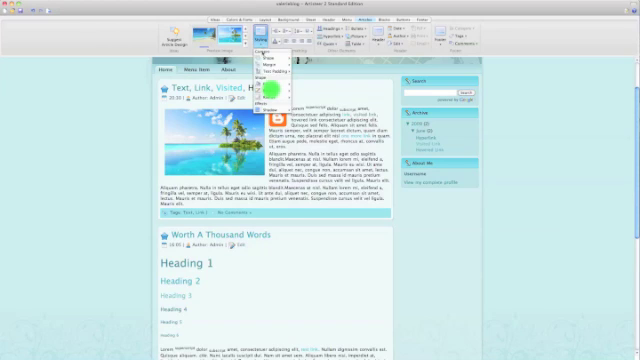